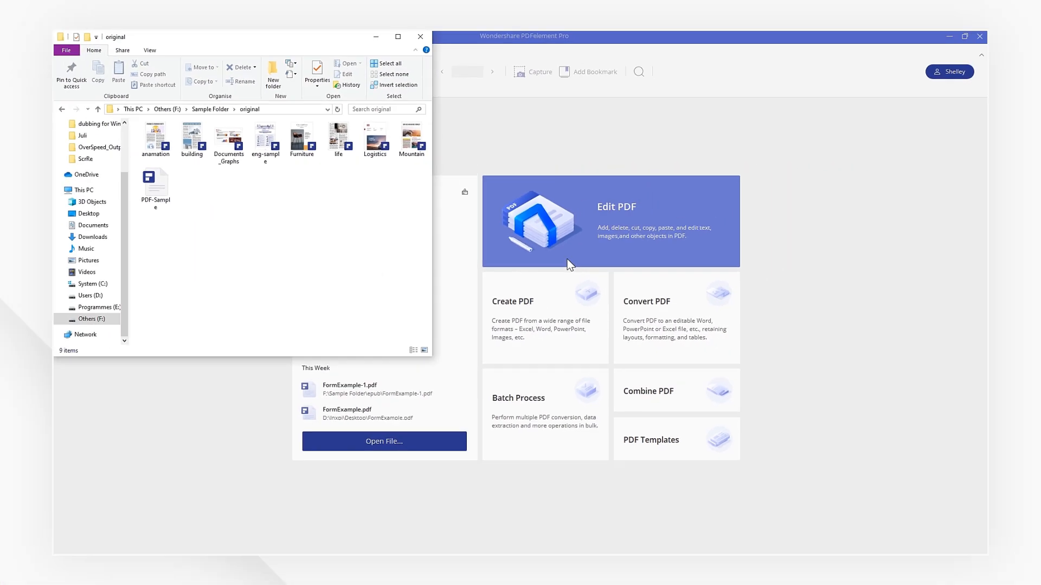
Open eng-sample.pdf from its folder in File Explorer so it loads in PDFelement
click(266, 138)
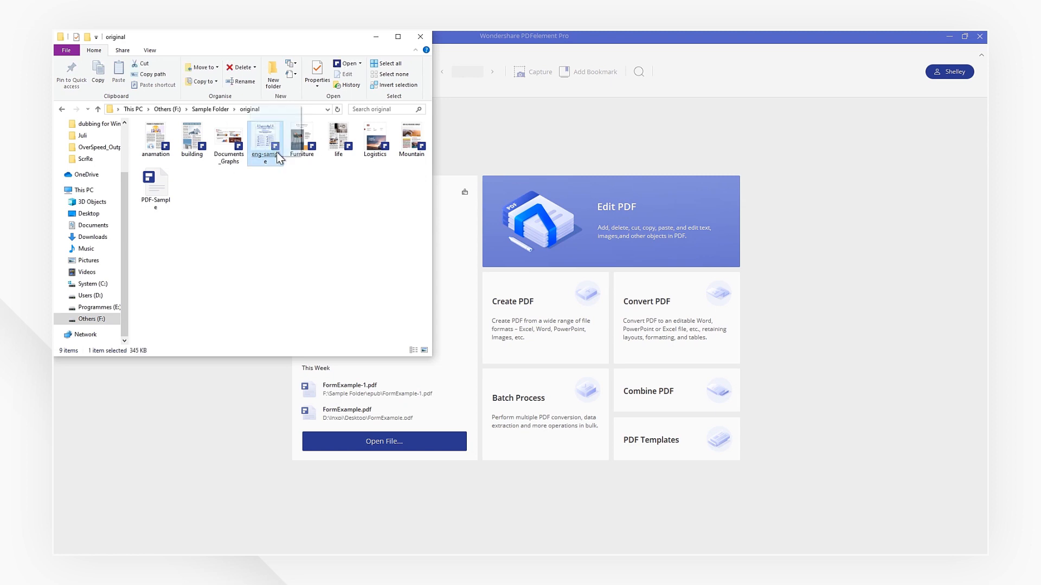
double_click(265, 136)
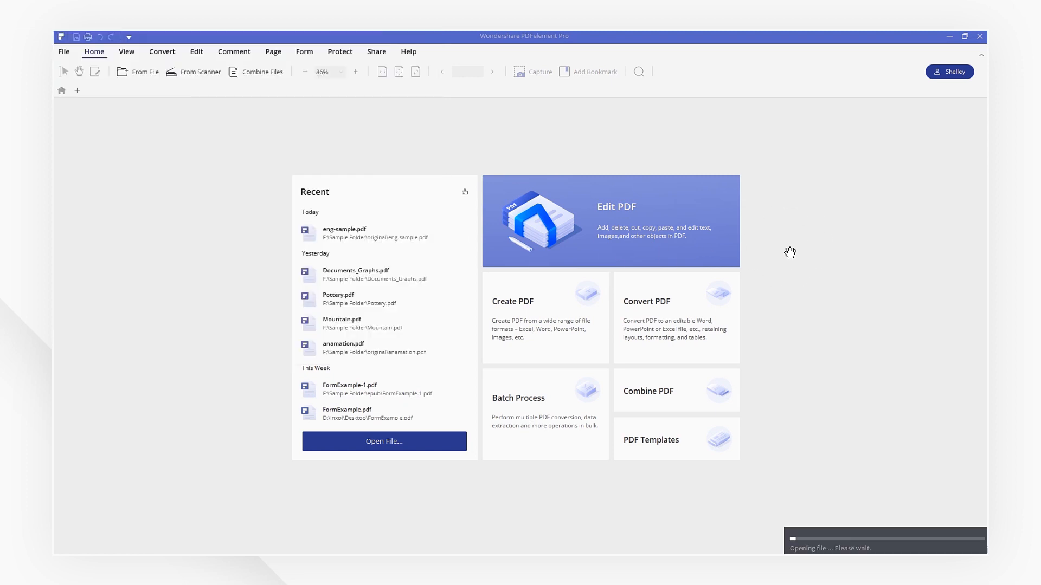
click(344, 233)
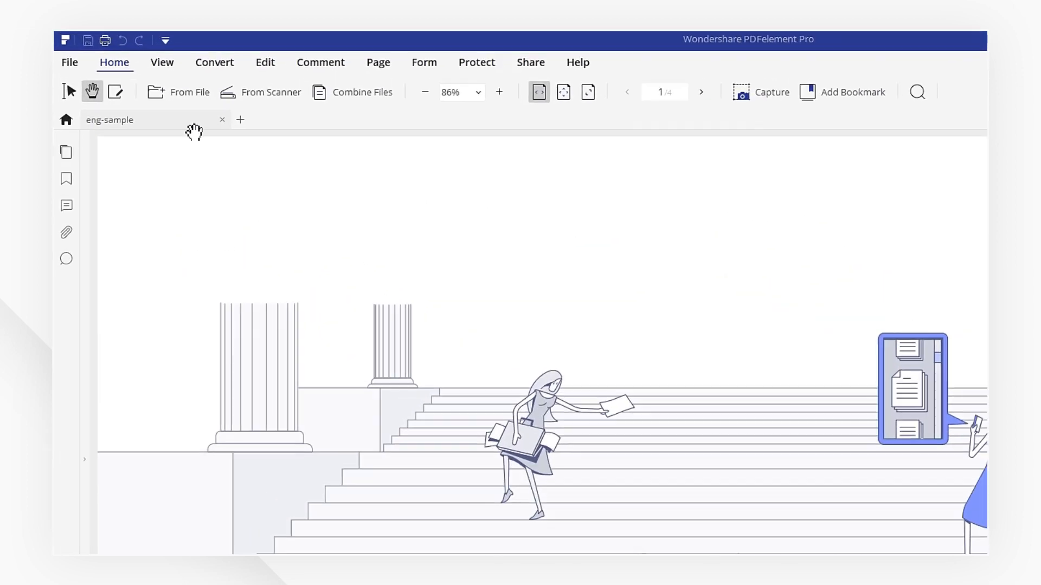
click(69, 62)
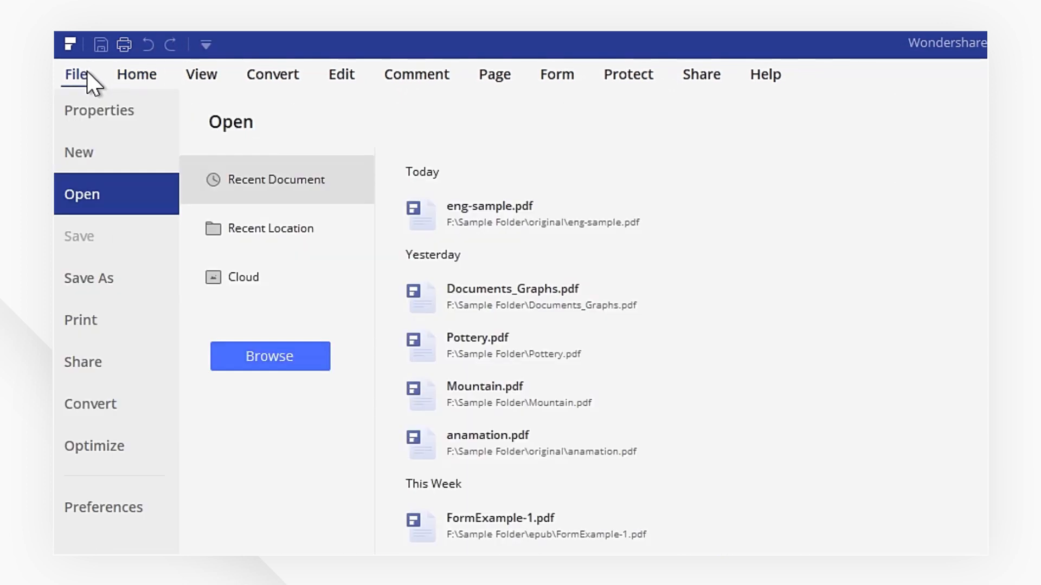
In Properties > Description, clear Subject, Keywords and Author, then return to the document
click(98, 109)
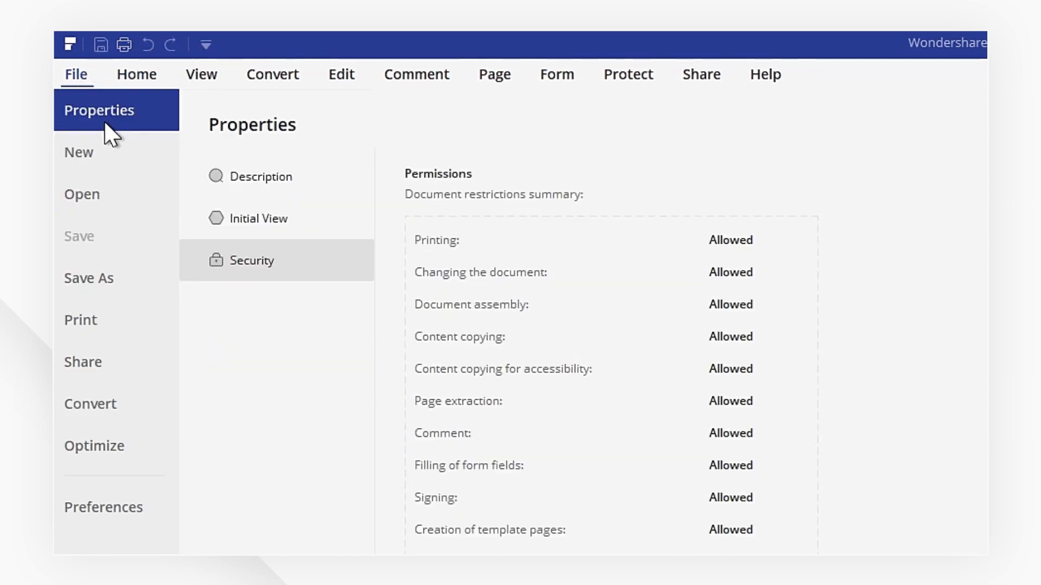
click(259, 175)
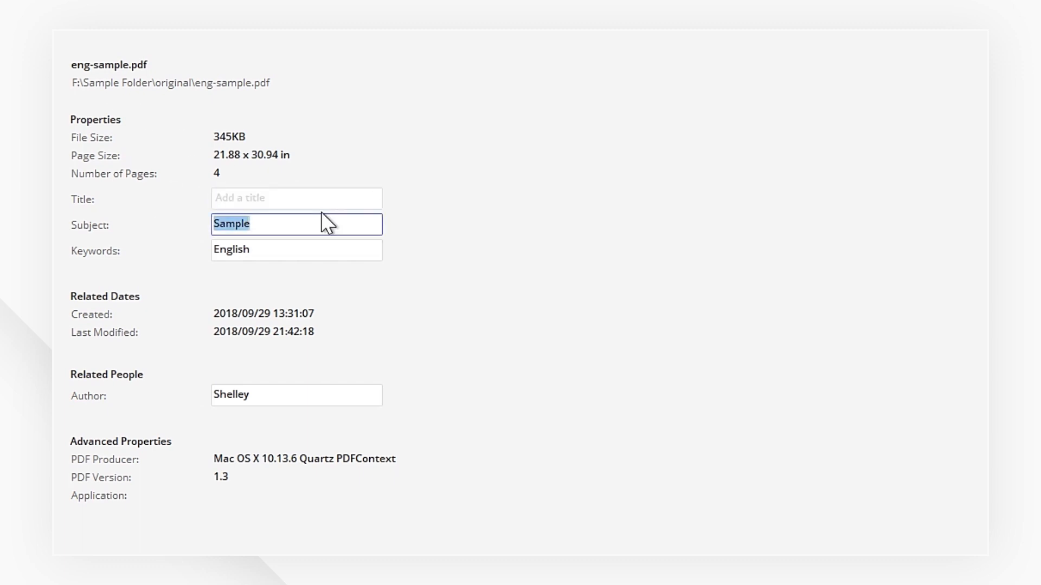
click(296, 250)
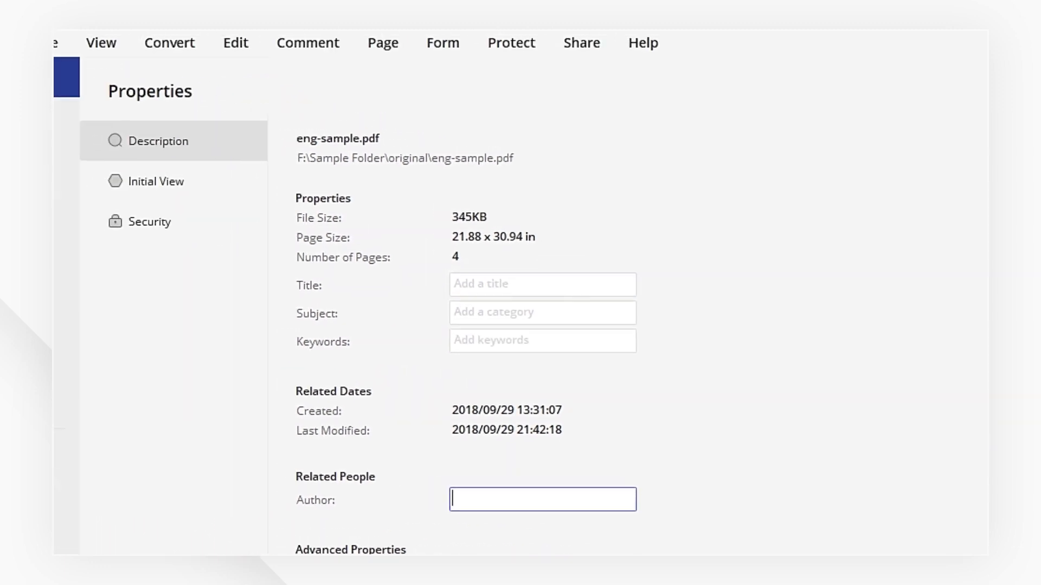
click(76, 74)
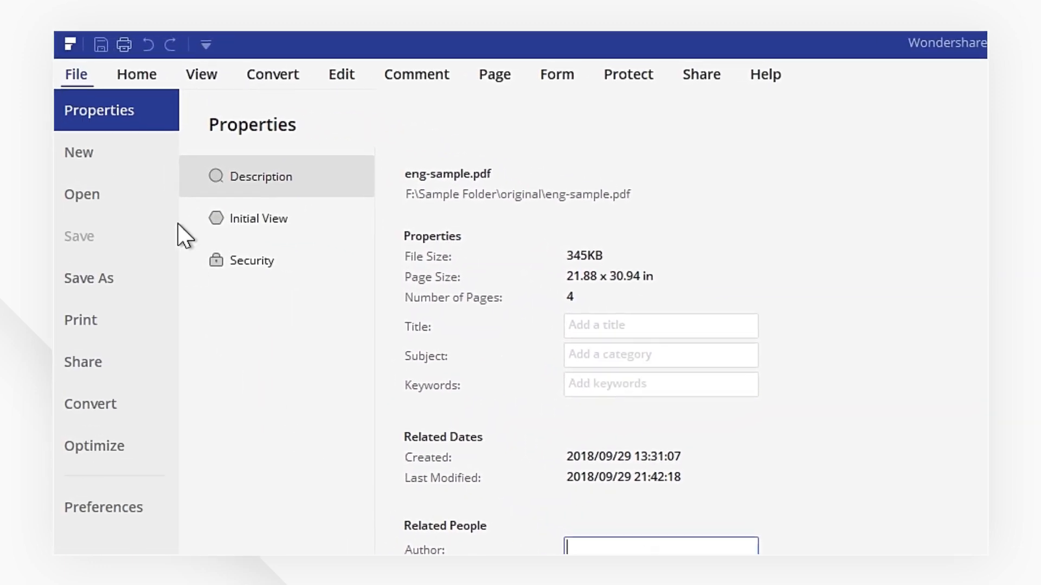
click(132, 74)
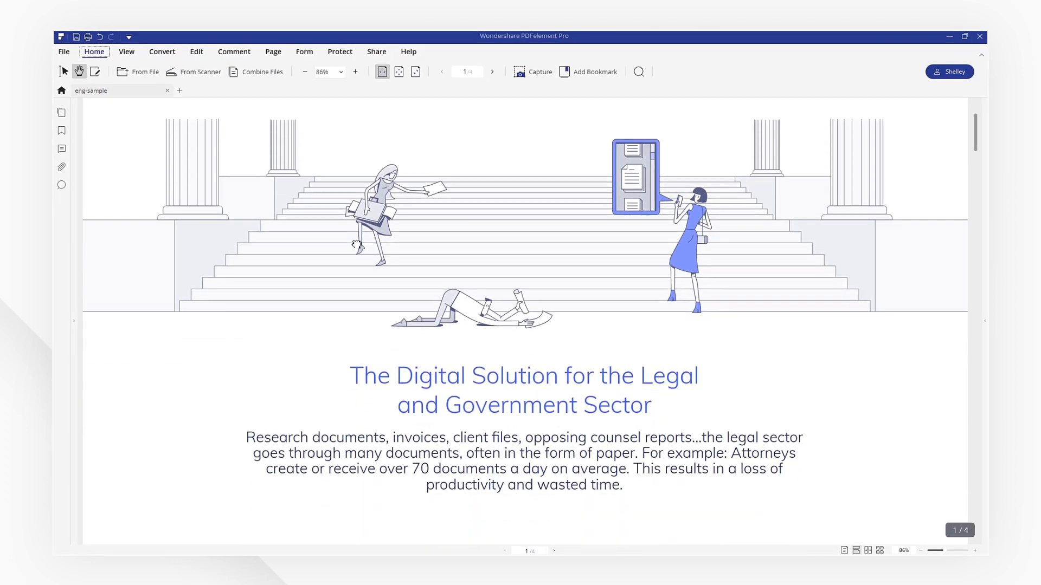
Show the page thumbnail panel listing all four pages beside the document
scroll(down, 3)
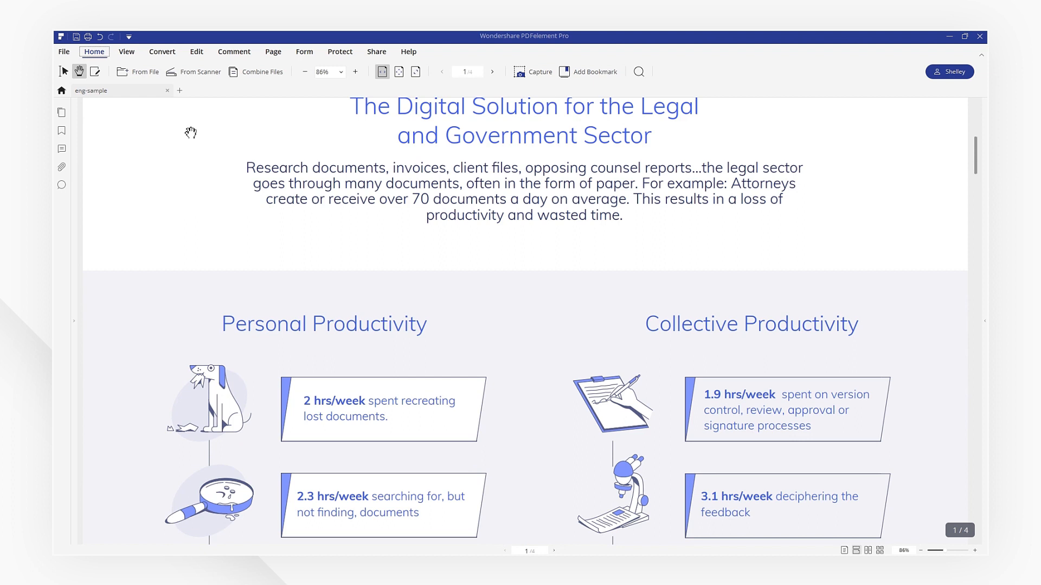
click(61, 112)
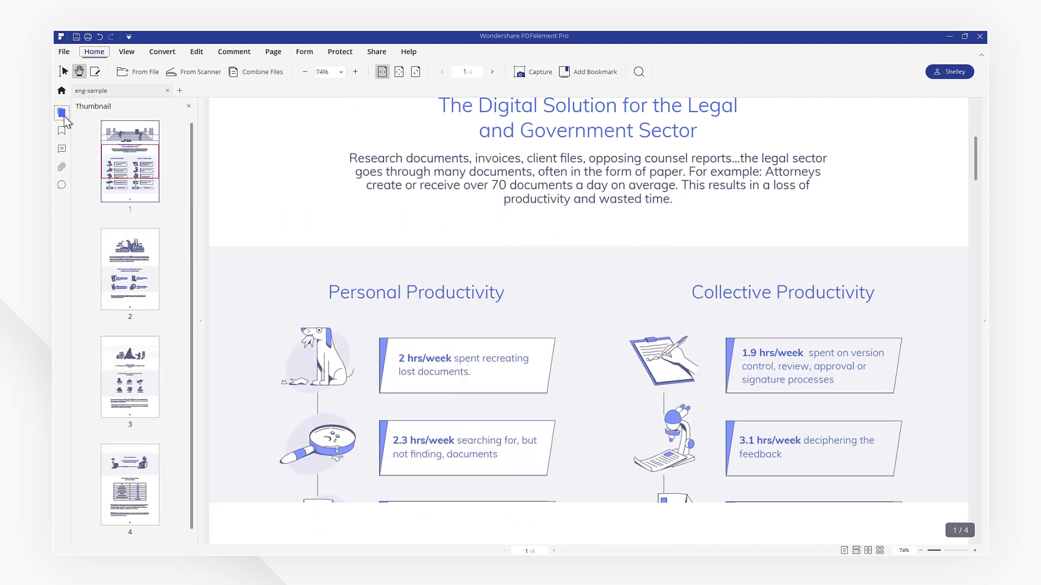
scroll(down, 3)
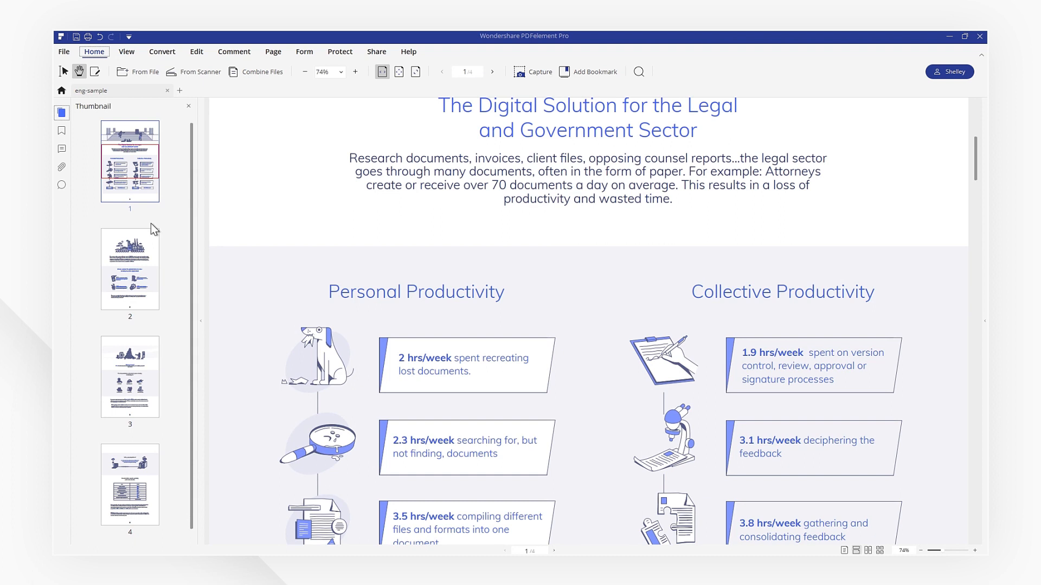
mouse_move(62, 52)
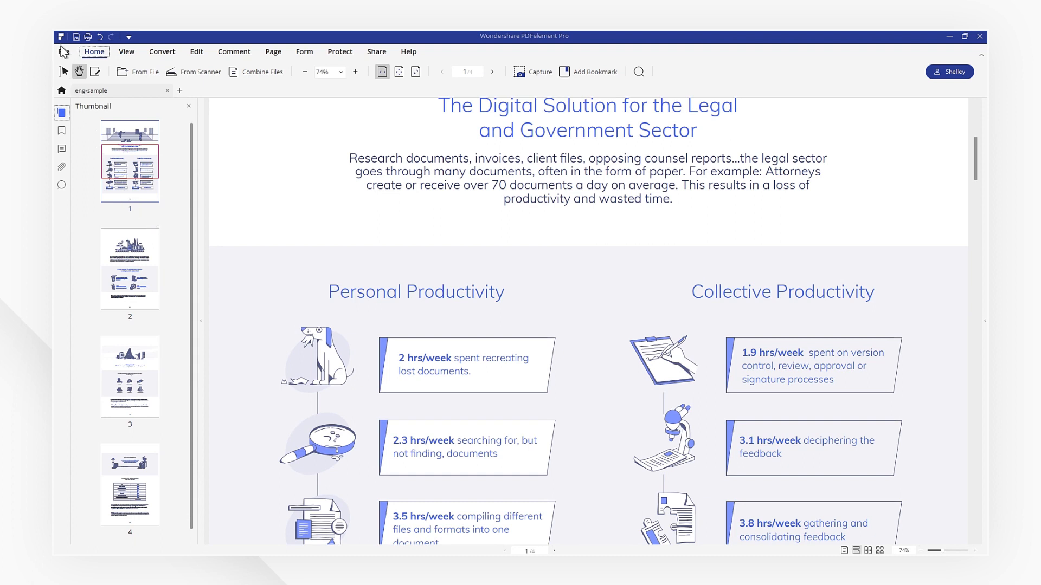
Reopen File > Properties > Description to confirm title, subject, keywords and author are empty
click(64, 50)
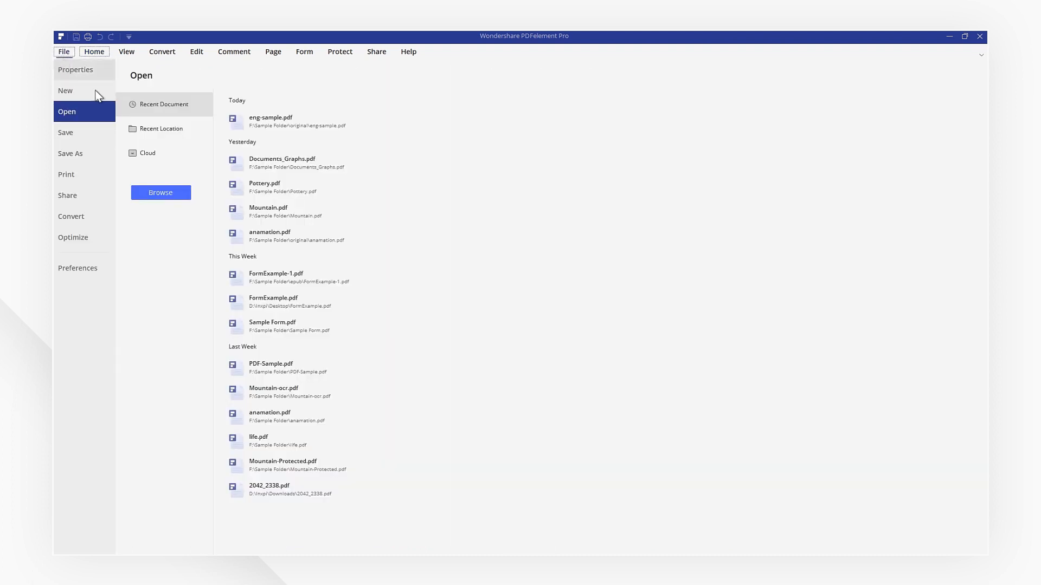
click(74, 70)
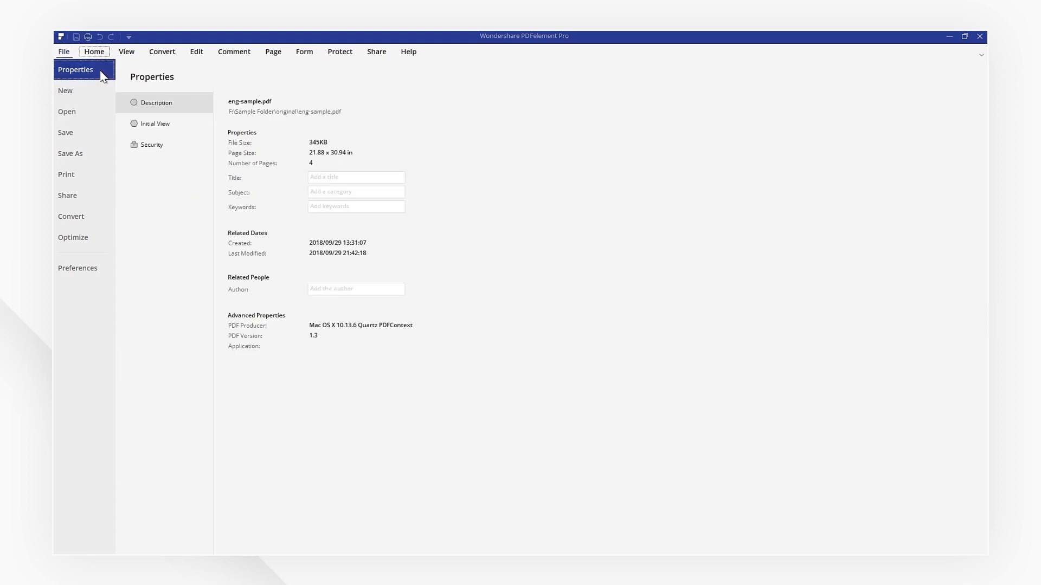
mouse_move(292, 203)
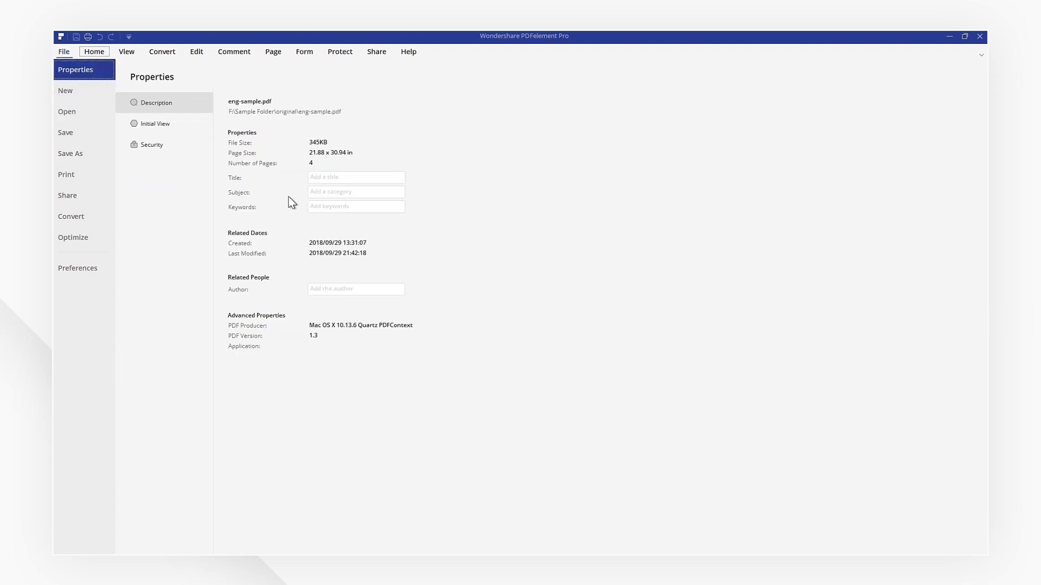